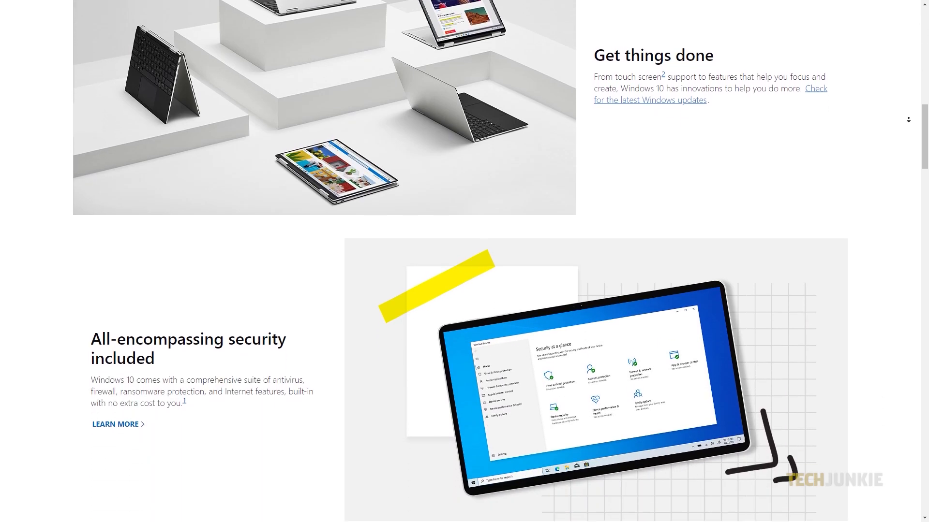
- Scroll through the Windows 10 page, then search Windows for 'gam' to find Game Bar settings
scroll(down, 3)
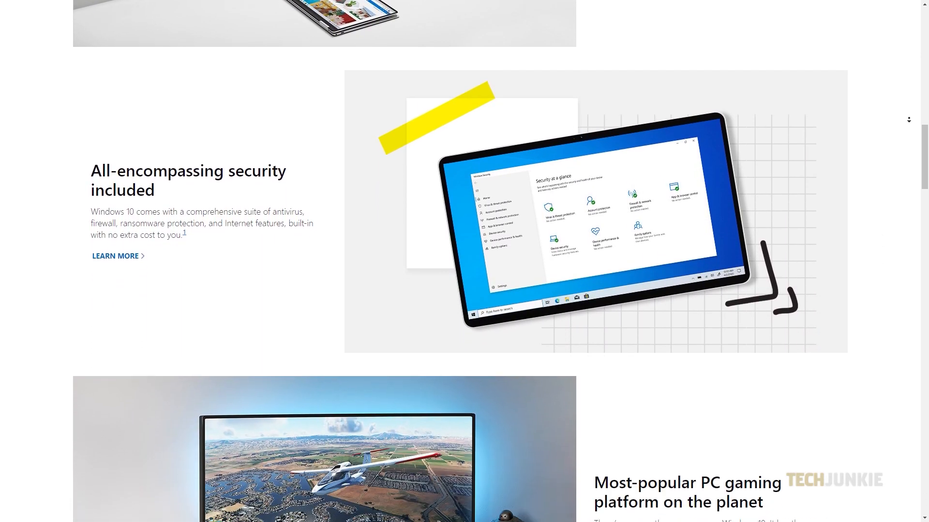
scroll(down, 3)
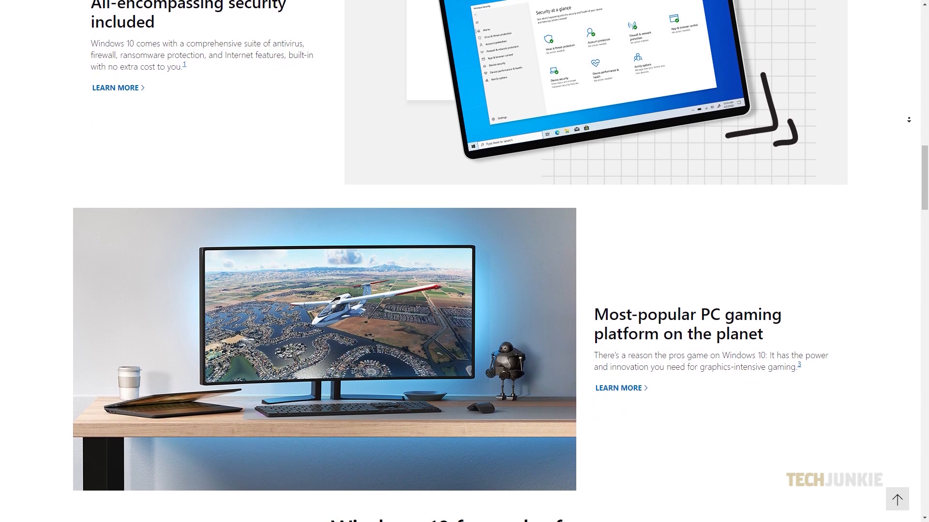
scroll(down, 3)
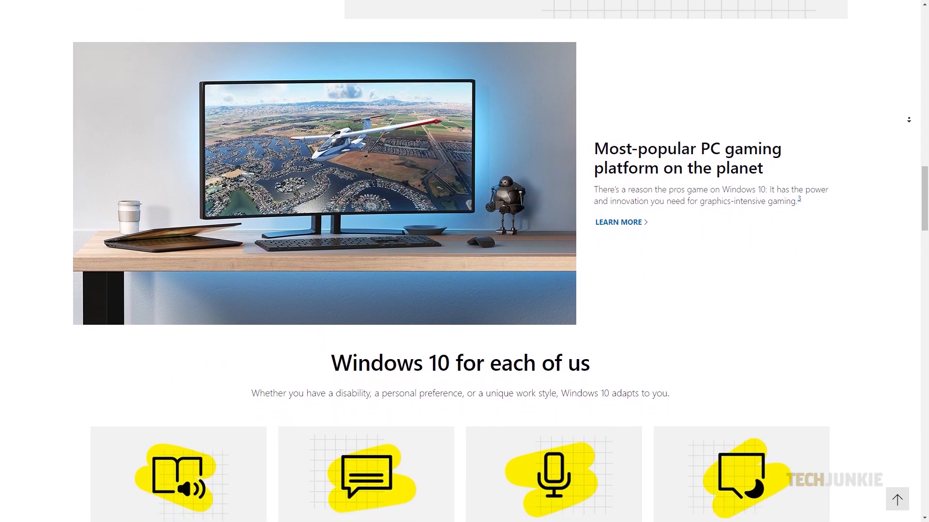
scroll(down, 3)
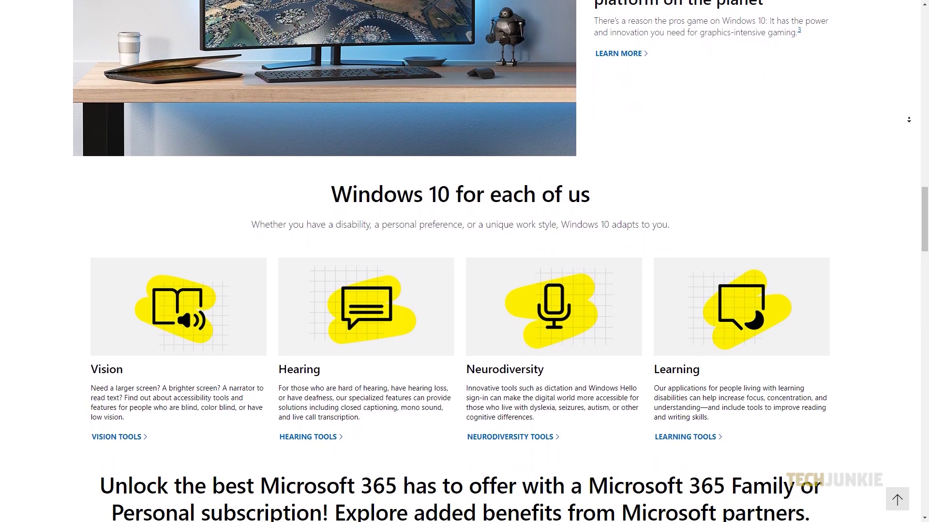
scroll(down, 3)
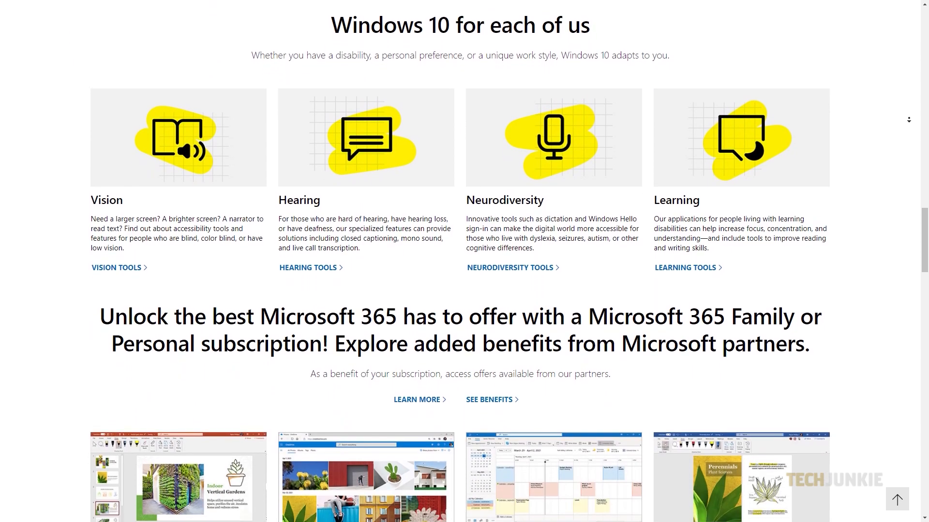
scroll(down, 3)
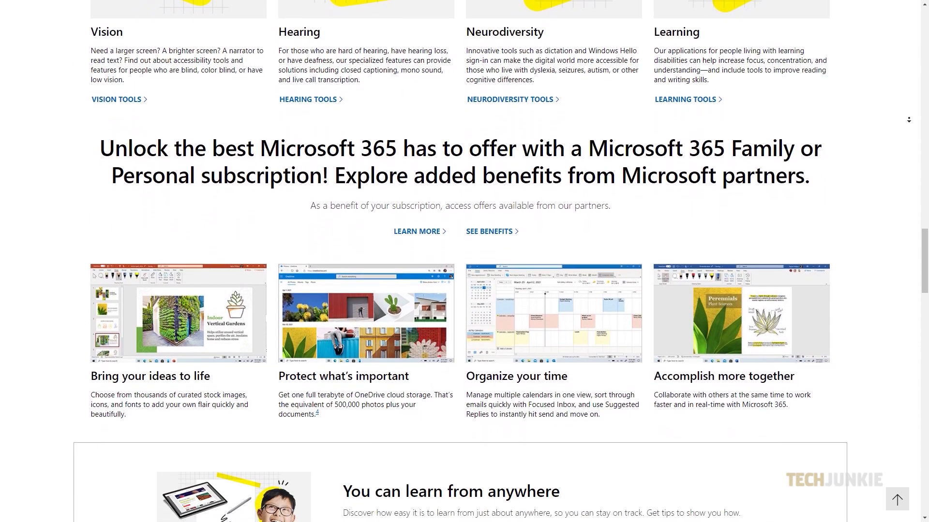
scroll(down, 3)
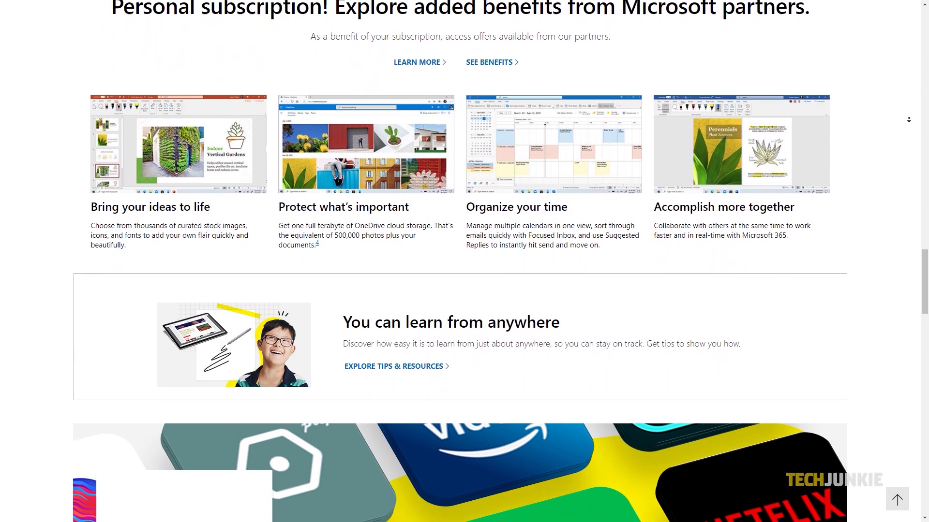
scroll(down, 3)
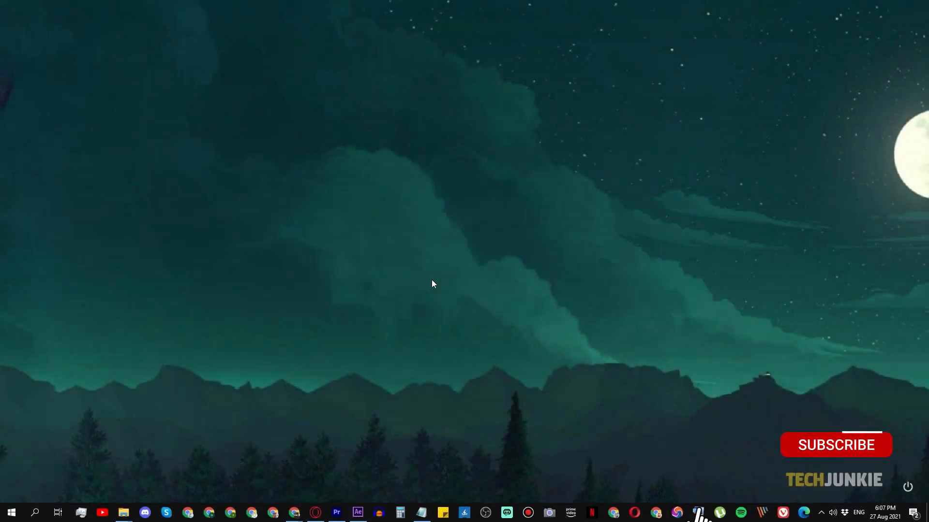
click(836, 445)
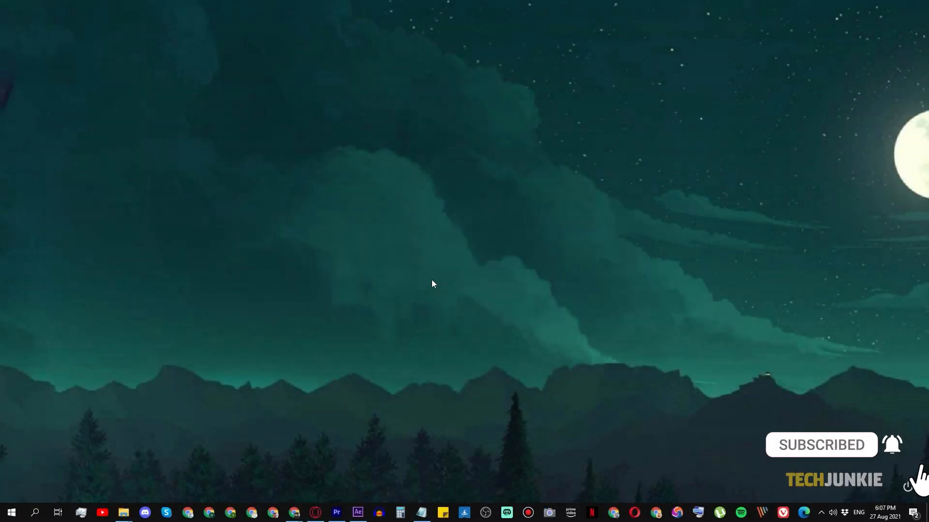
text(gamebar)
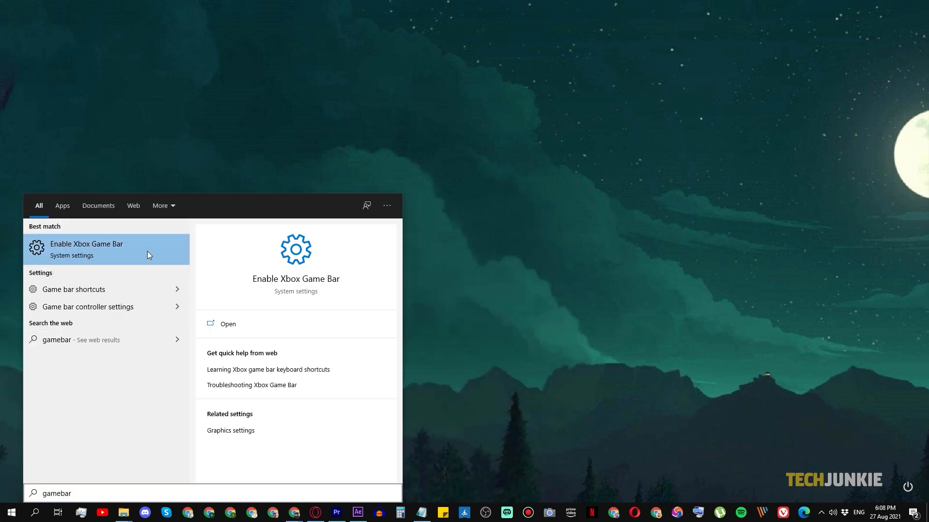
- Open Enable Xbox Game Bar from the search results and switch its toggle on
click(86, 249)
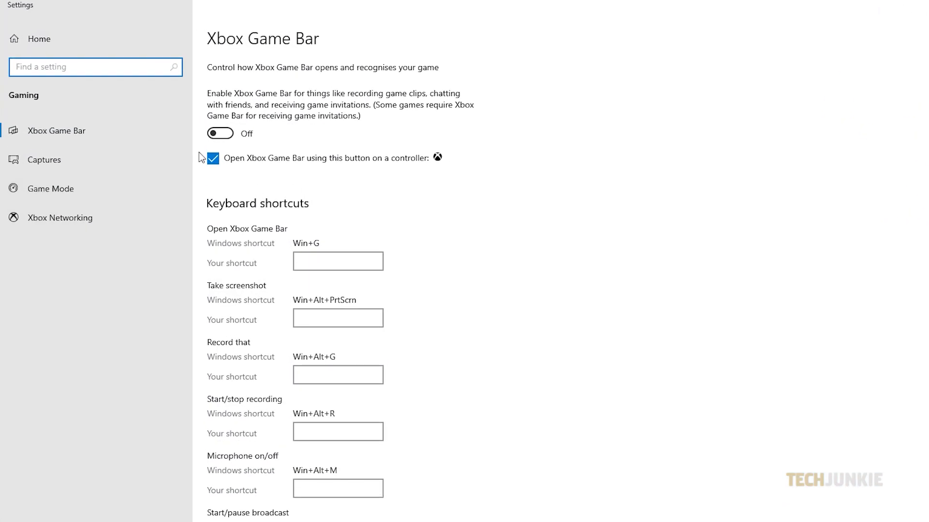
click(220, 134)
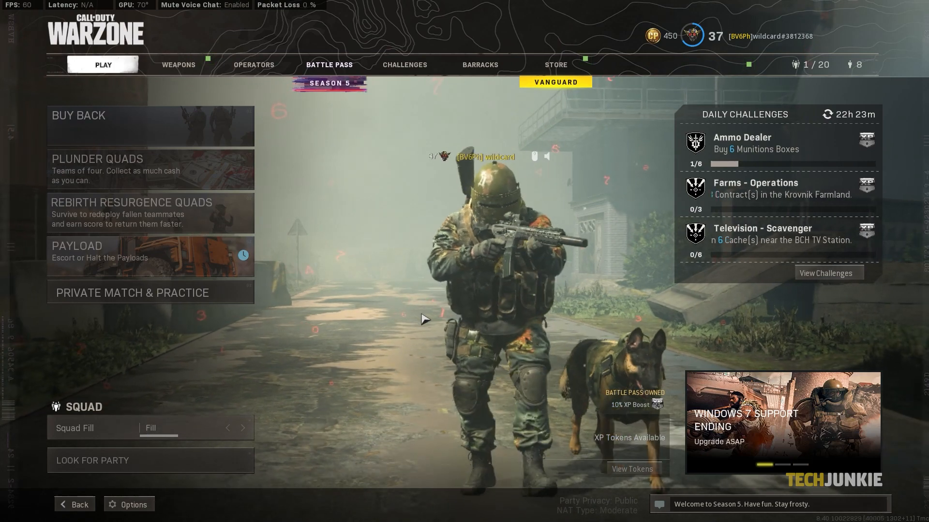
- Bring up the Xbox Game Bar overlay over the Warzone main menu with Win+G
key(win+g)
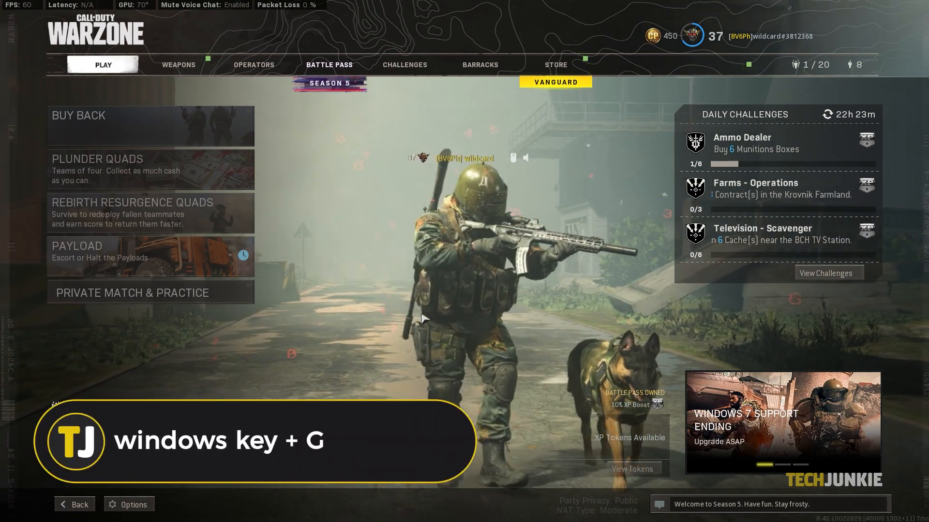
key(Win+G)
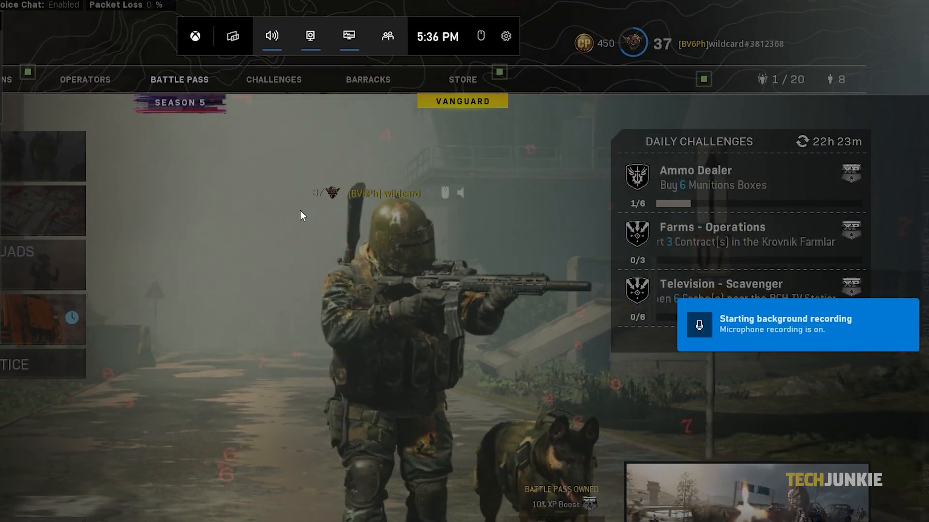
- Start recording gameplay from the Capture widget, then confirm opening the captures folder
click(507, 36)
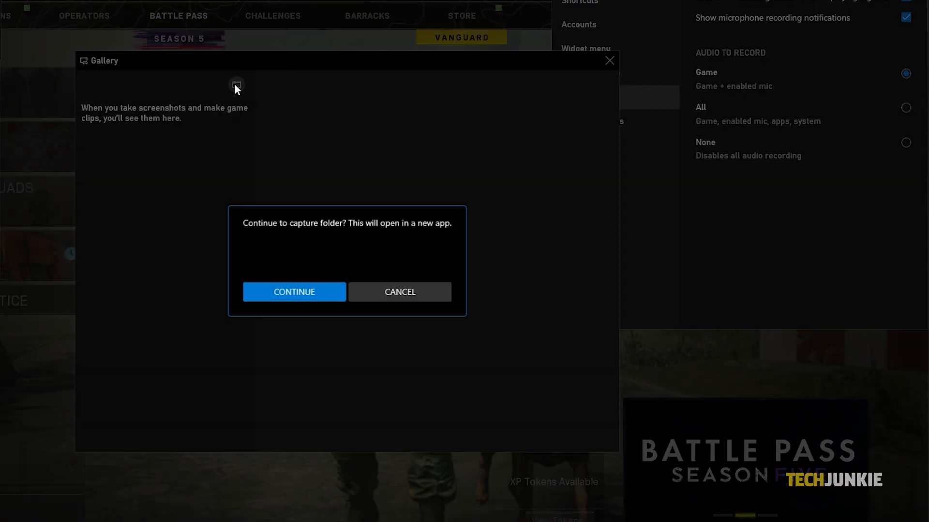
click(400, 291)
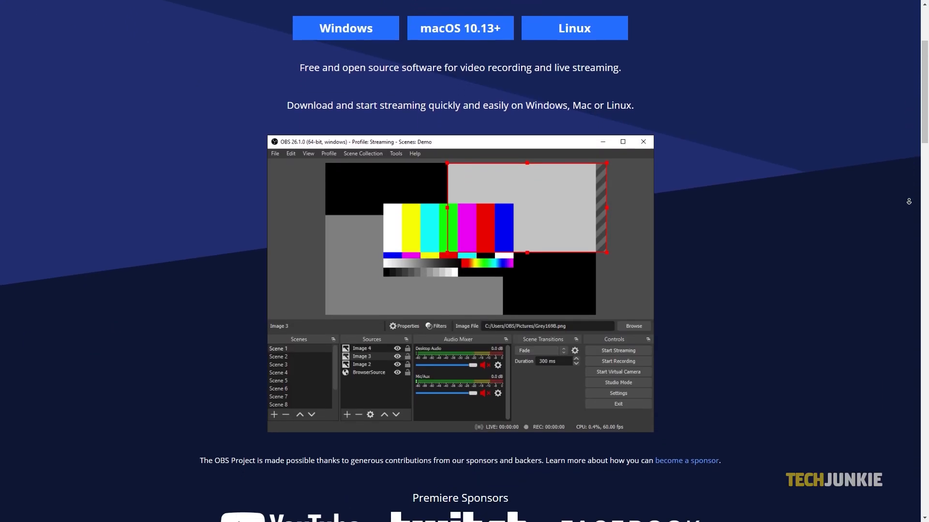
- Scroll the OBS homepage past the sponsors to the scene and capture Features section
scroll(down, 3)
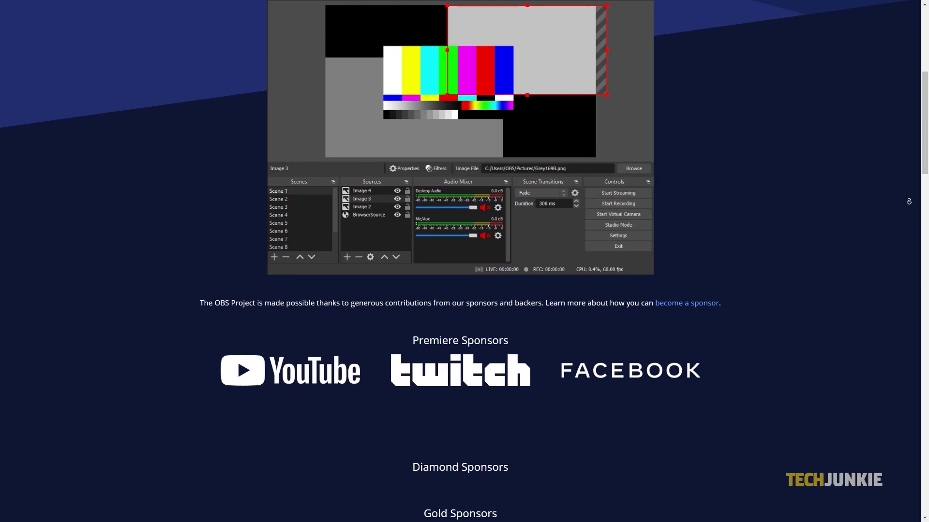
scroll(down, 3)
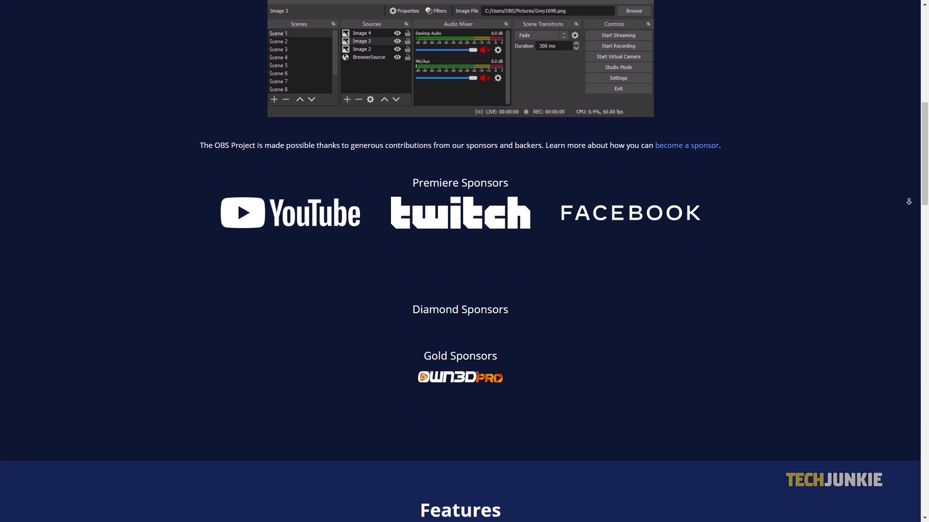
scroll(down, 3)
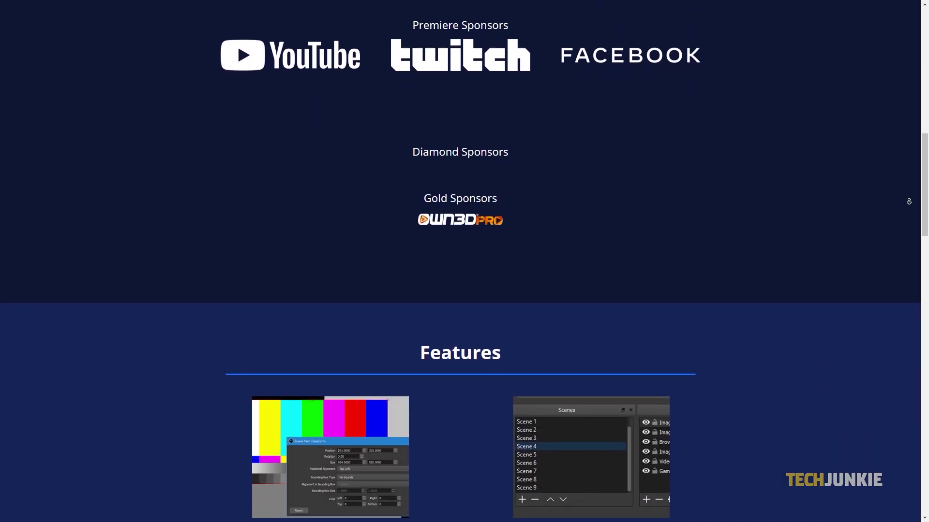
scroll(down, 3)
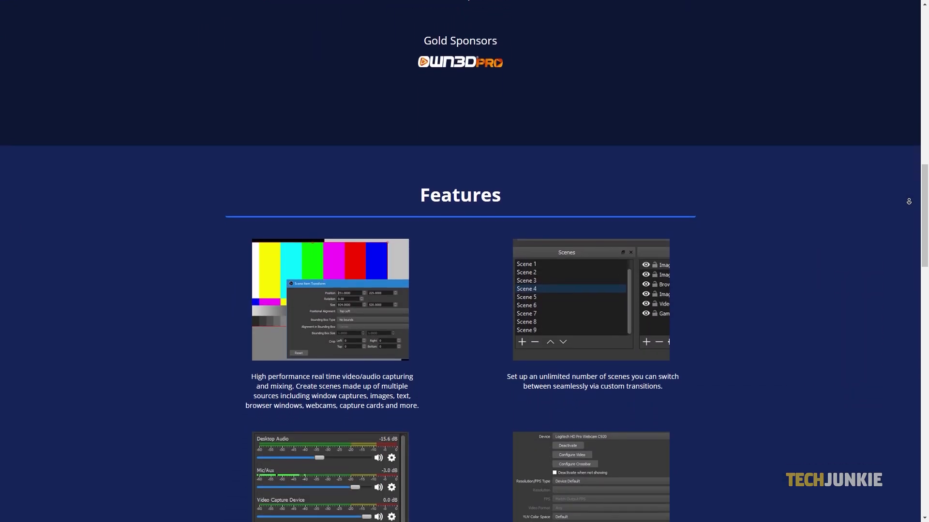